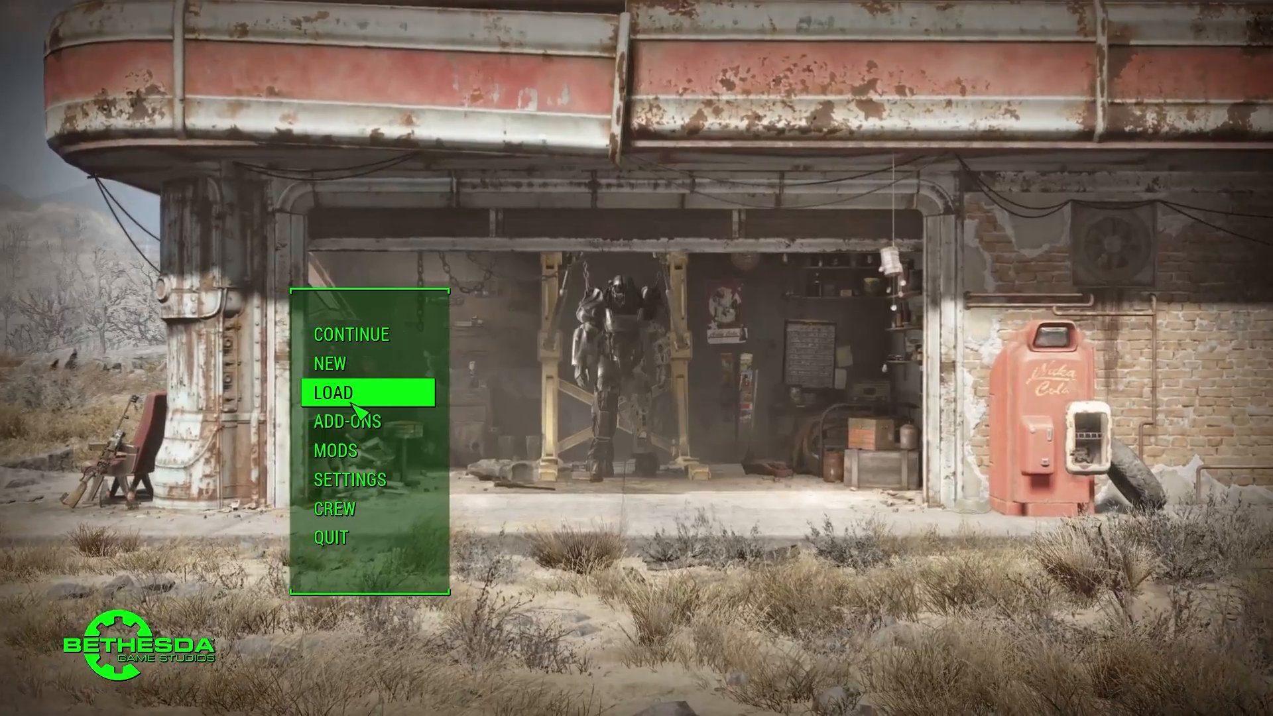
Load the Dark Souls III save and arrive at the Dragon Barracks bonfire
left_click(338, 393)
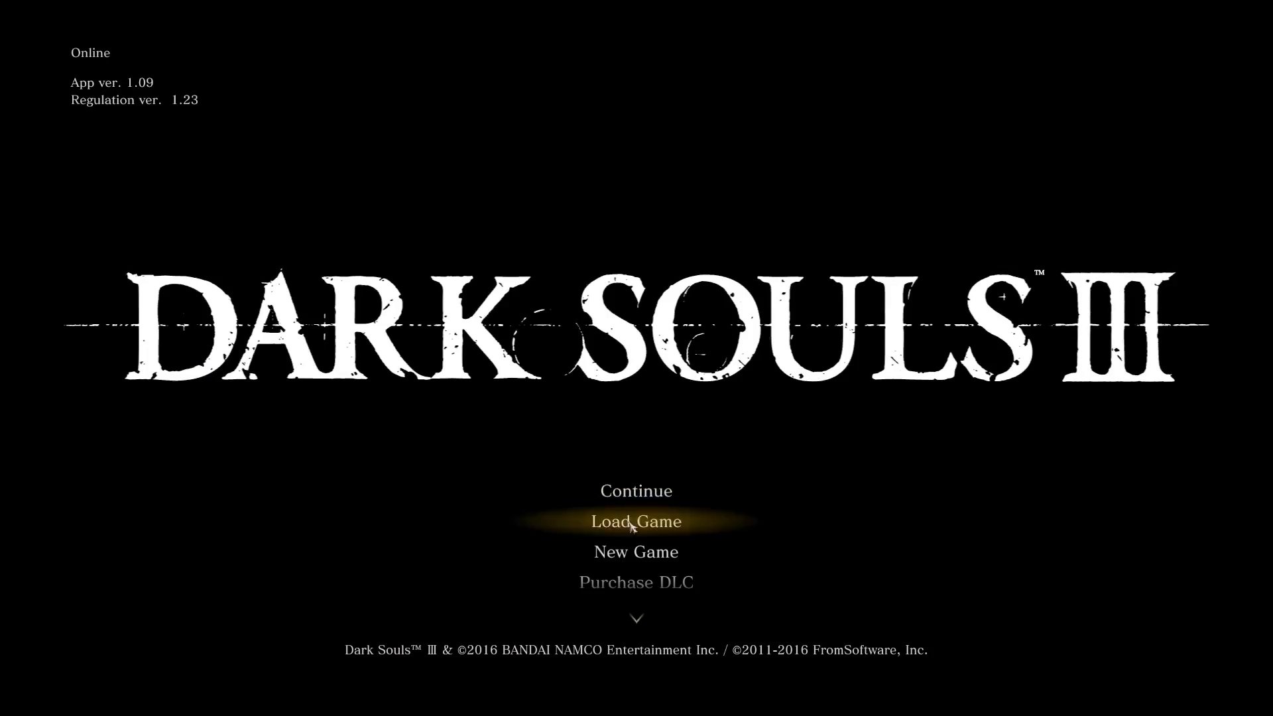
left_click(635, 520)
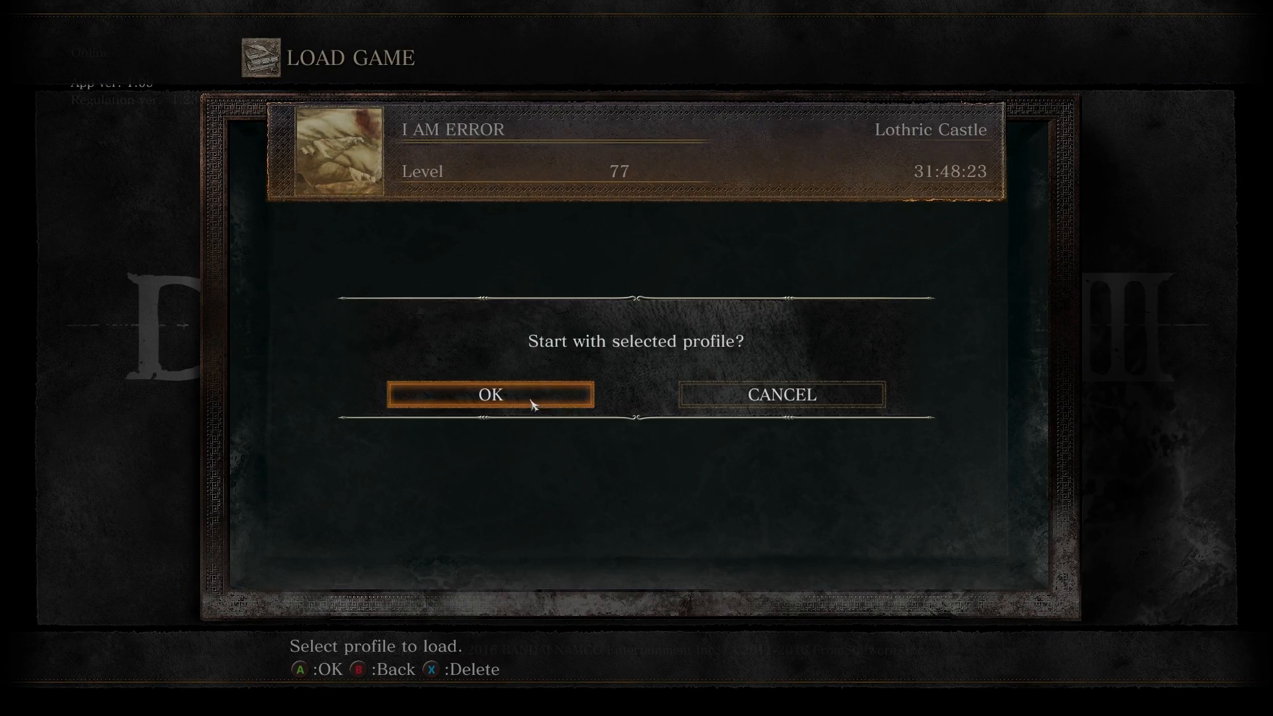
left_click(491, 394)
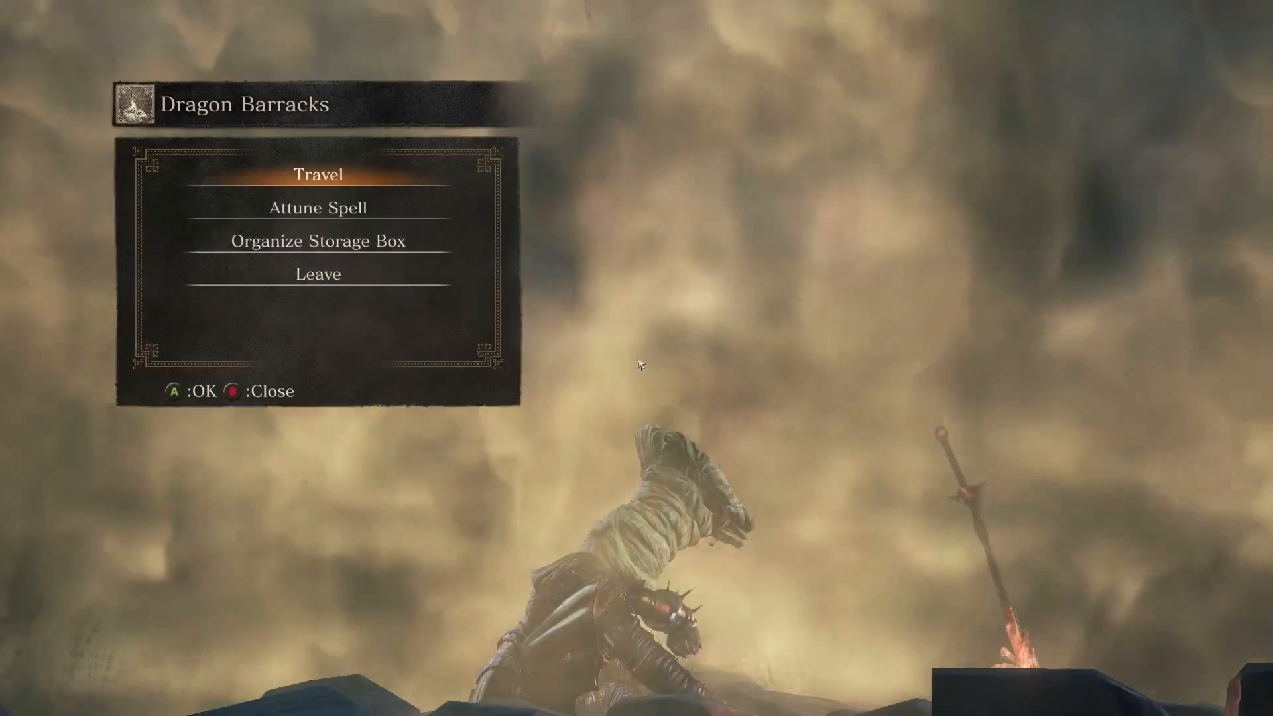
left_click(318, 175)
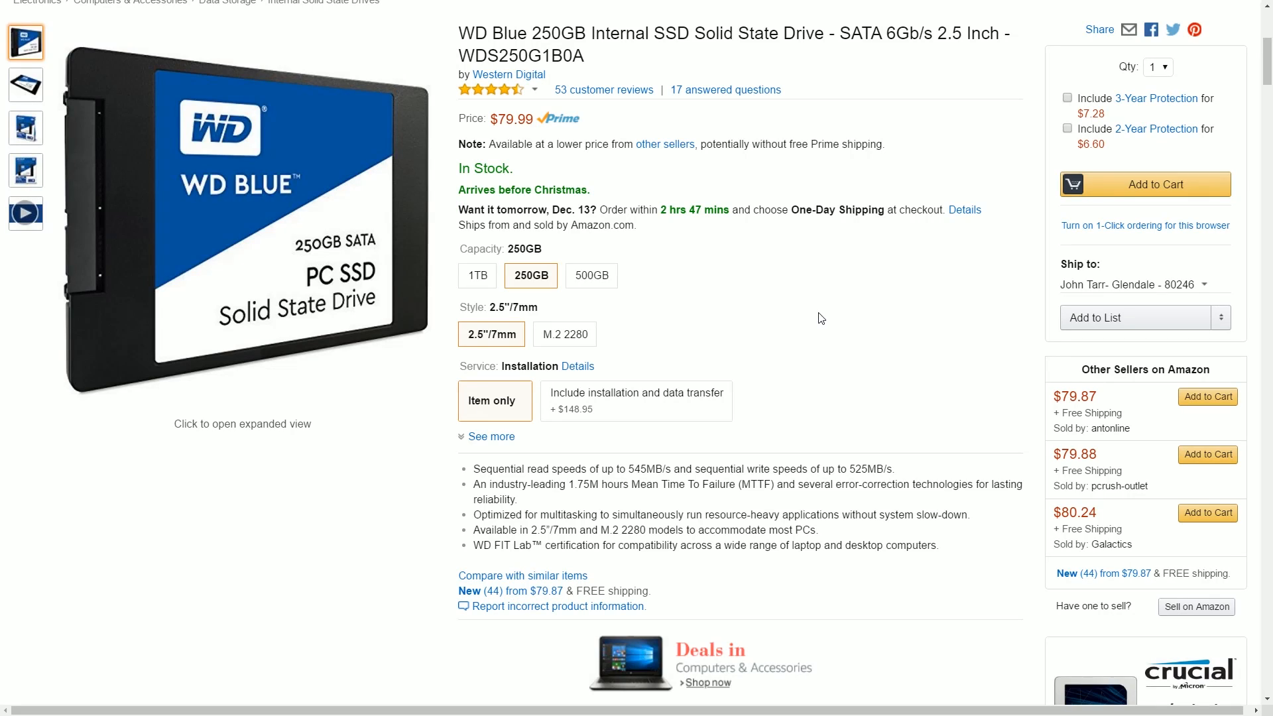
Compare the WD Blue SSD at 500GB, 1TB and 250GB, settling on 500GB at $139.99
left_click(591, 276)
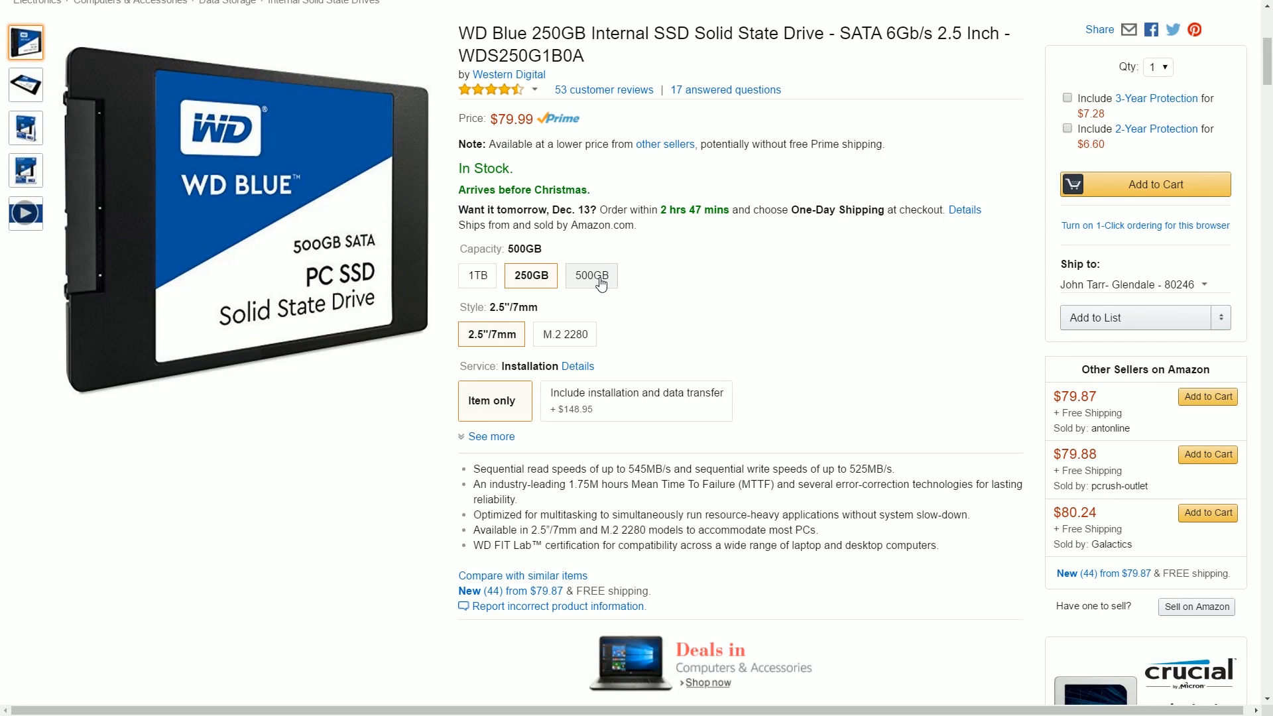
left_click(592, 276)
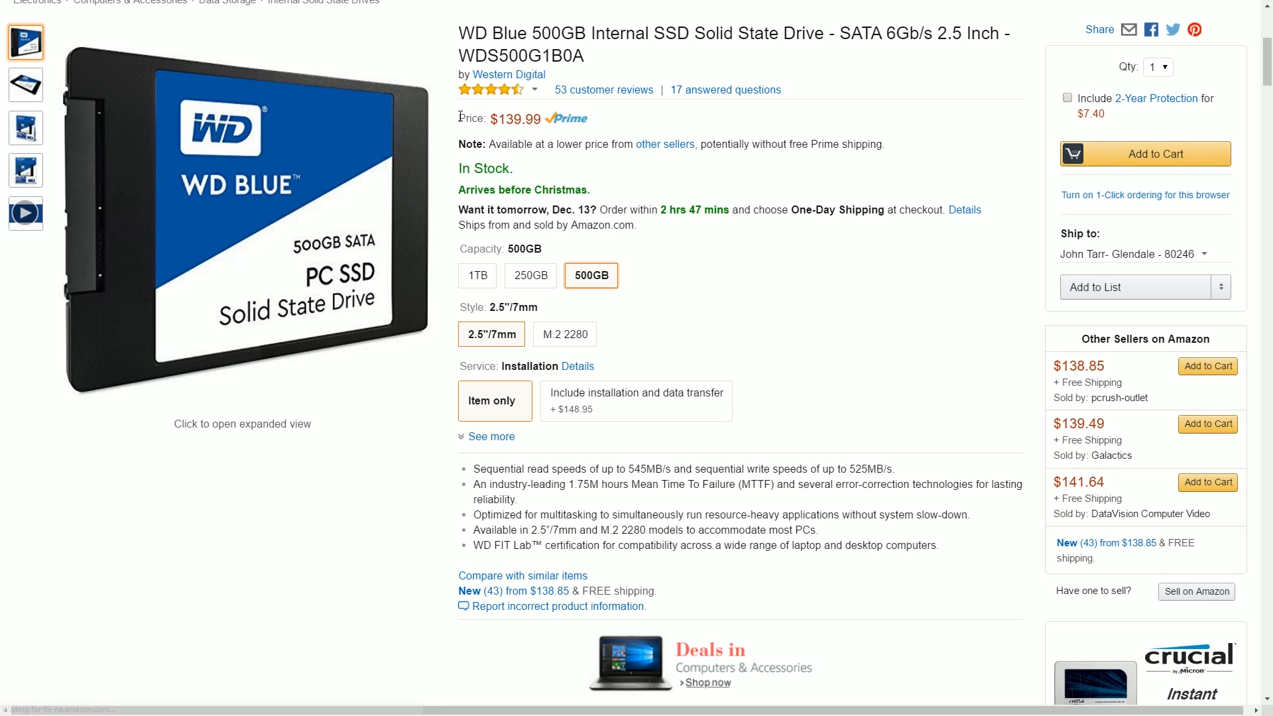
left_click(476, 276)
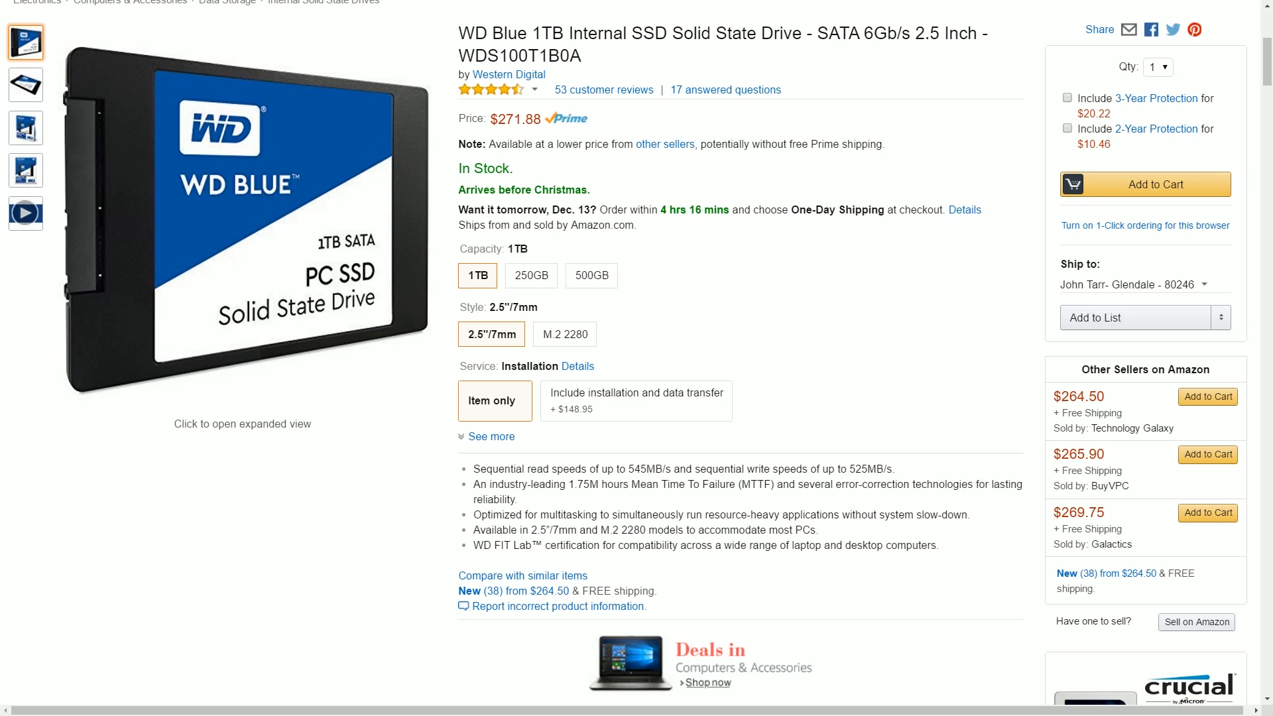
left_click(530, 275)
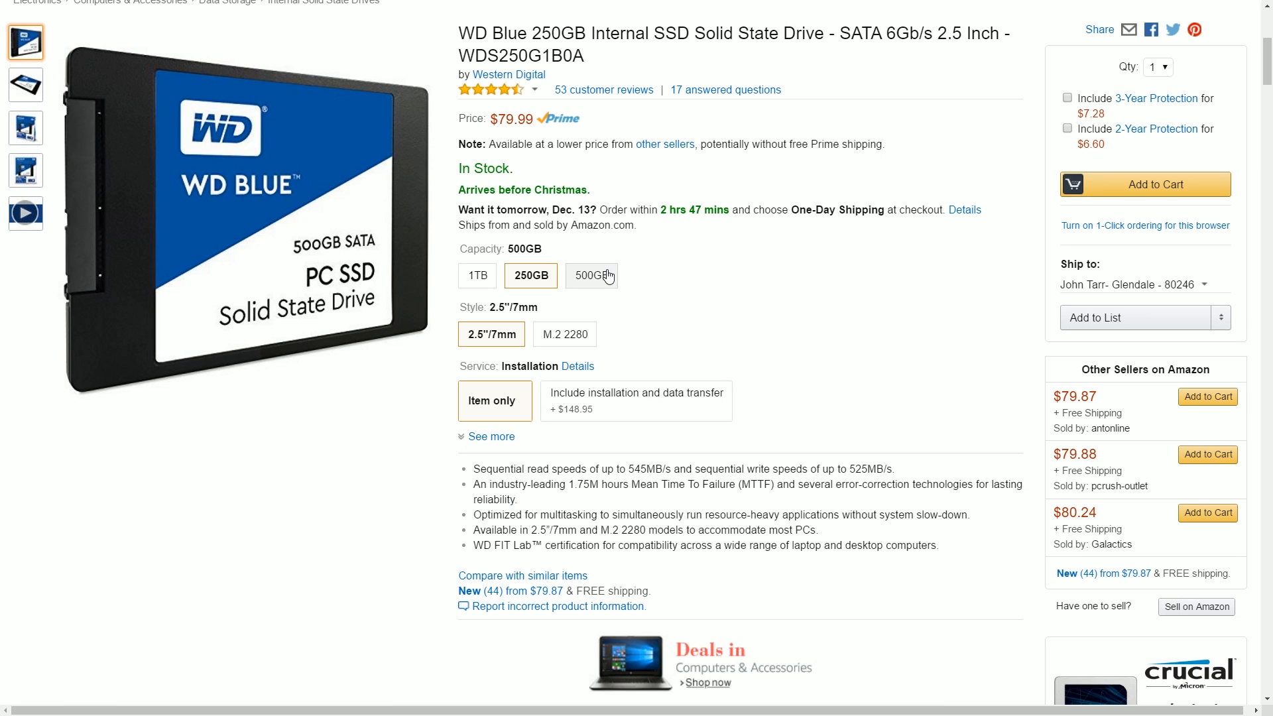
left_click(591, 276)
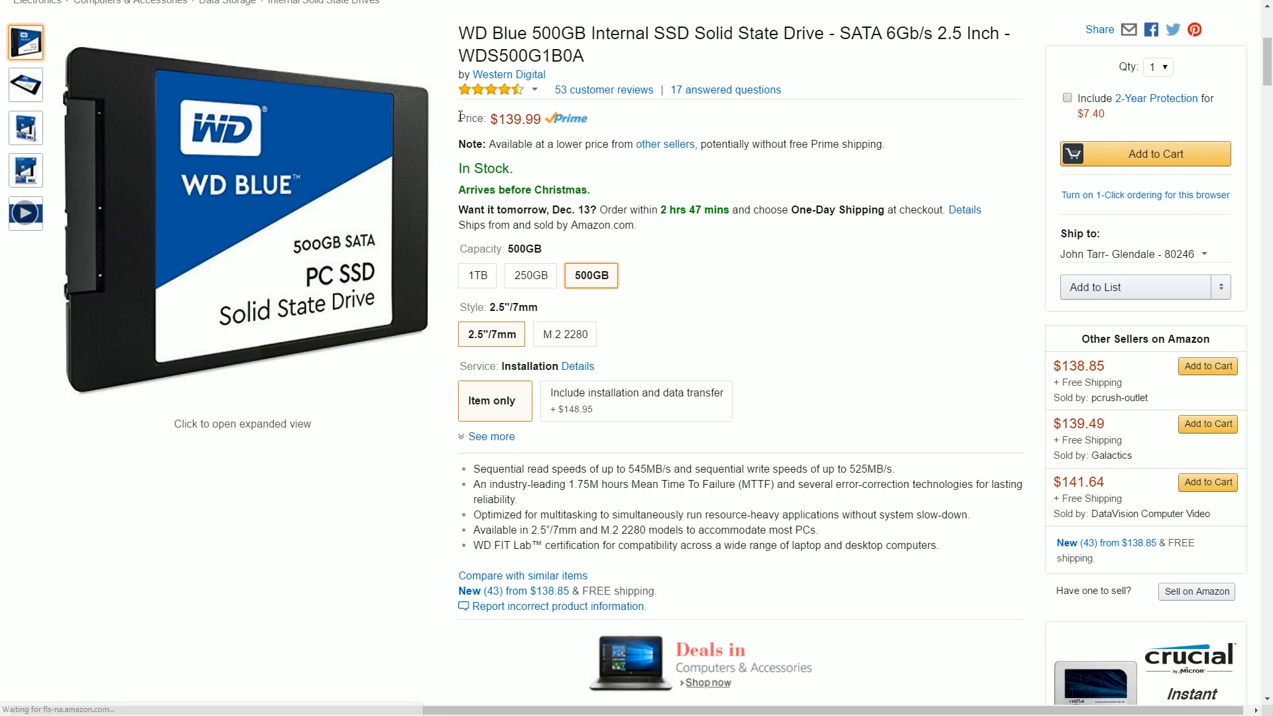
mouse_move(735, 361)
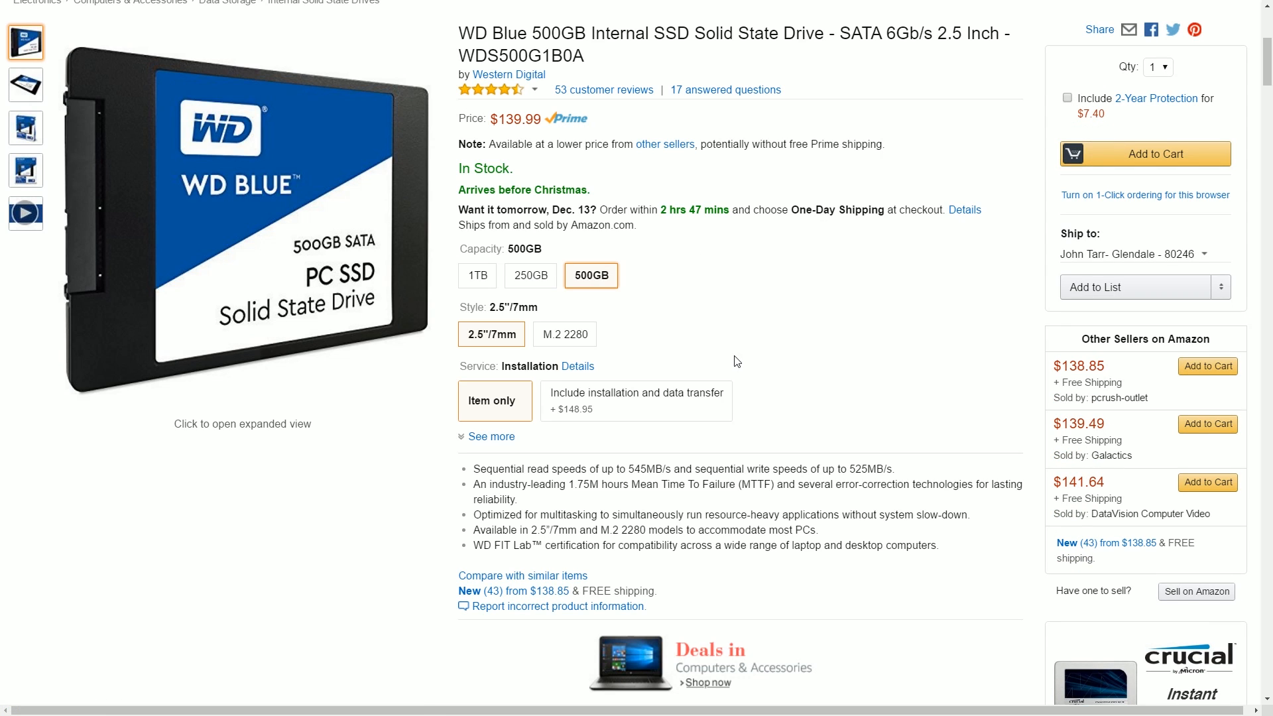
mouse_move(722, 342)
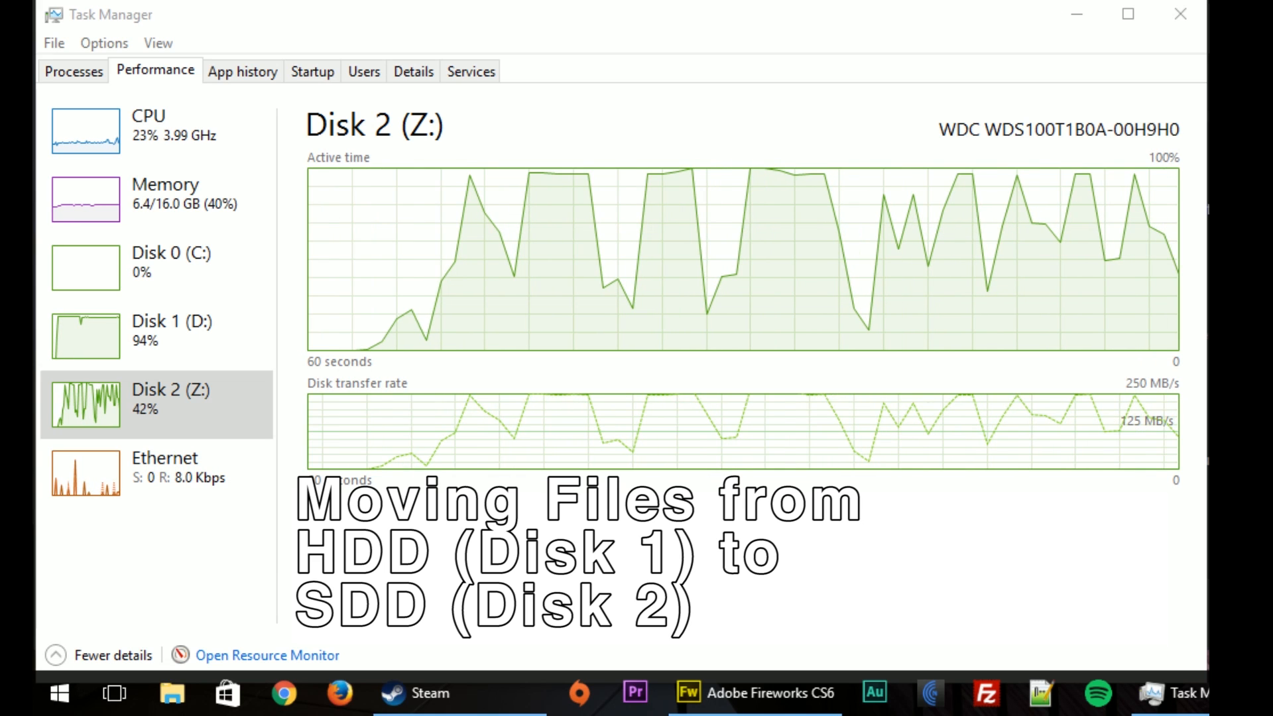
left_click(156, 330)
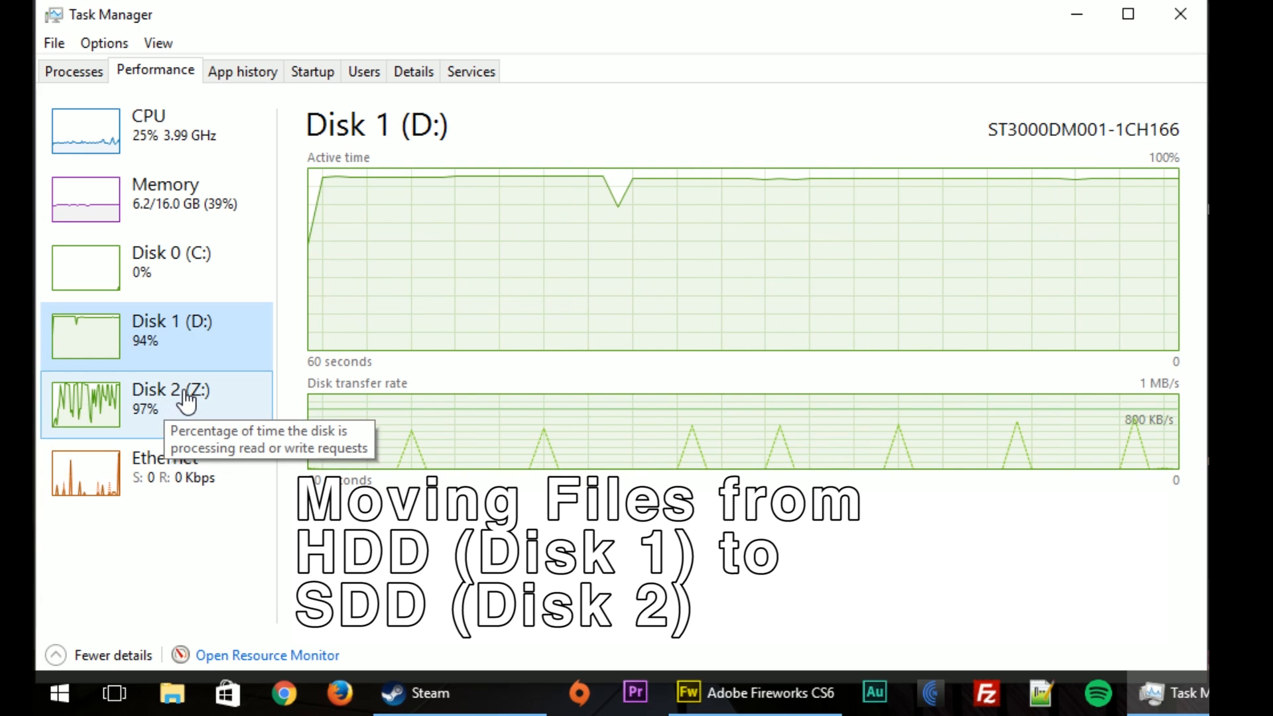
left_click(161, 398)
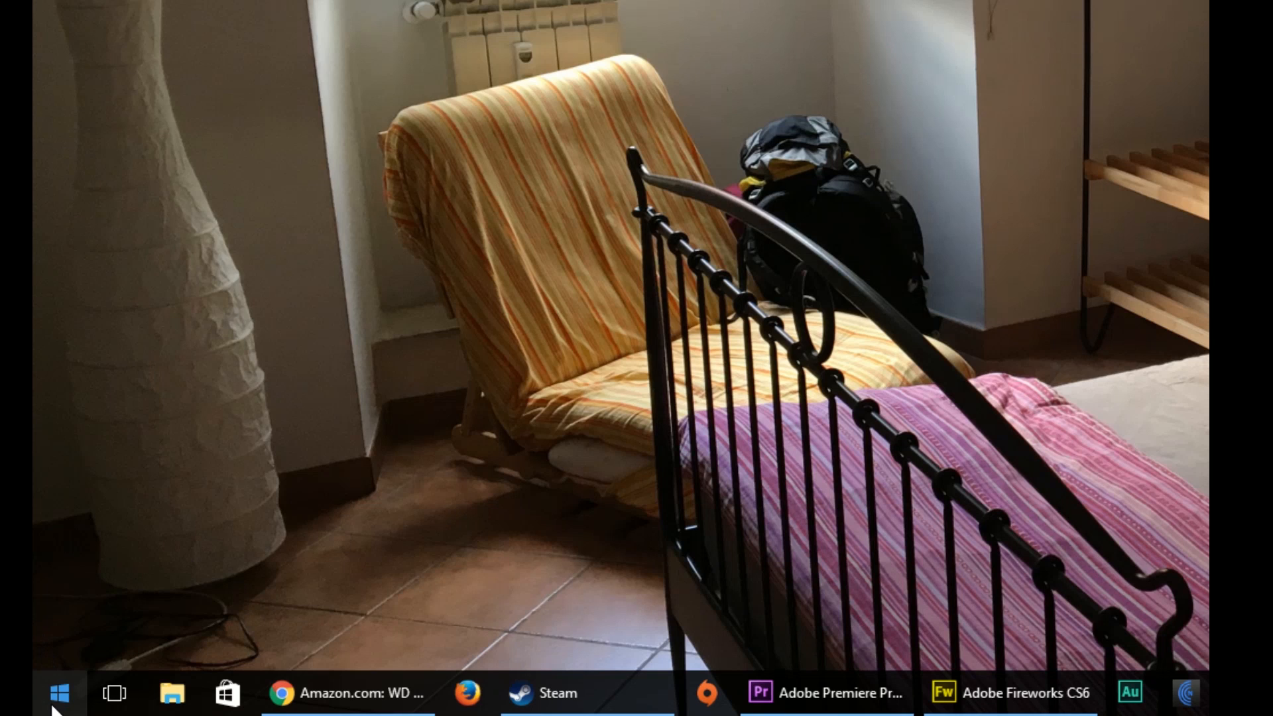
Launch Disk Management from the Start menu and select Disk 2's 931.51 GB unallocated space
right_click(59, 692)
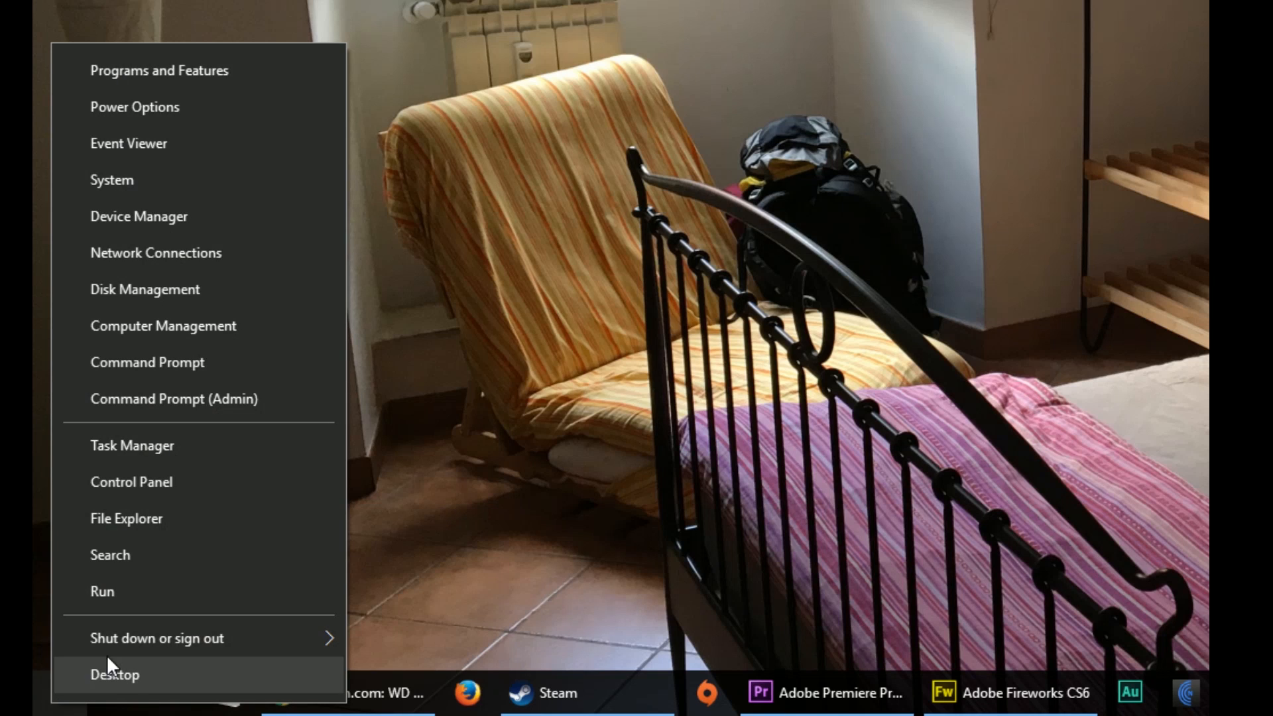
mouse_move(284, 289)
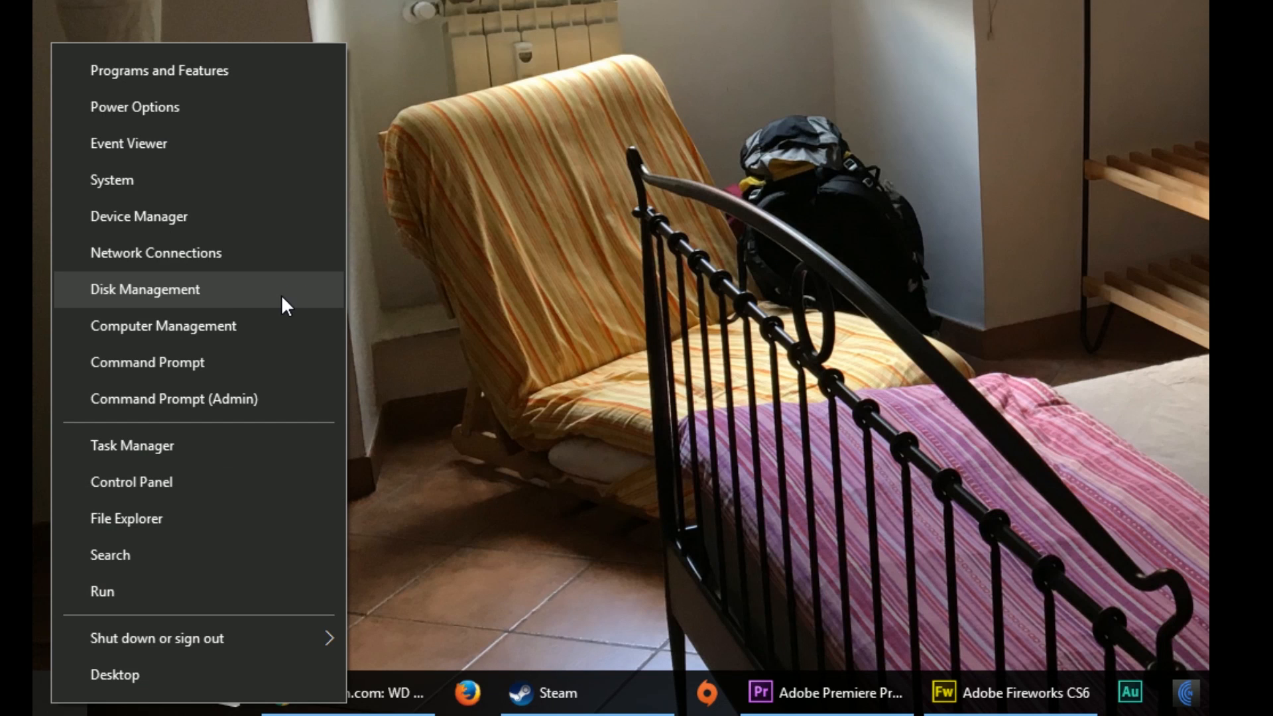
left_click(145, 289)
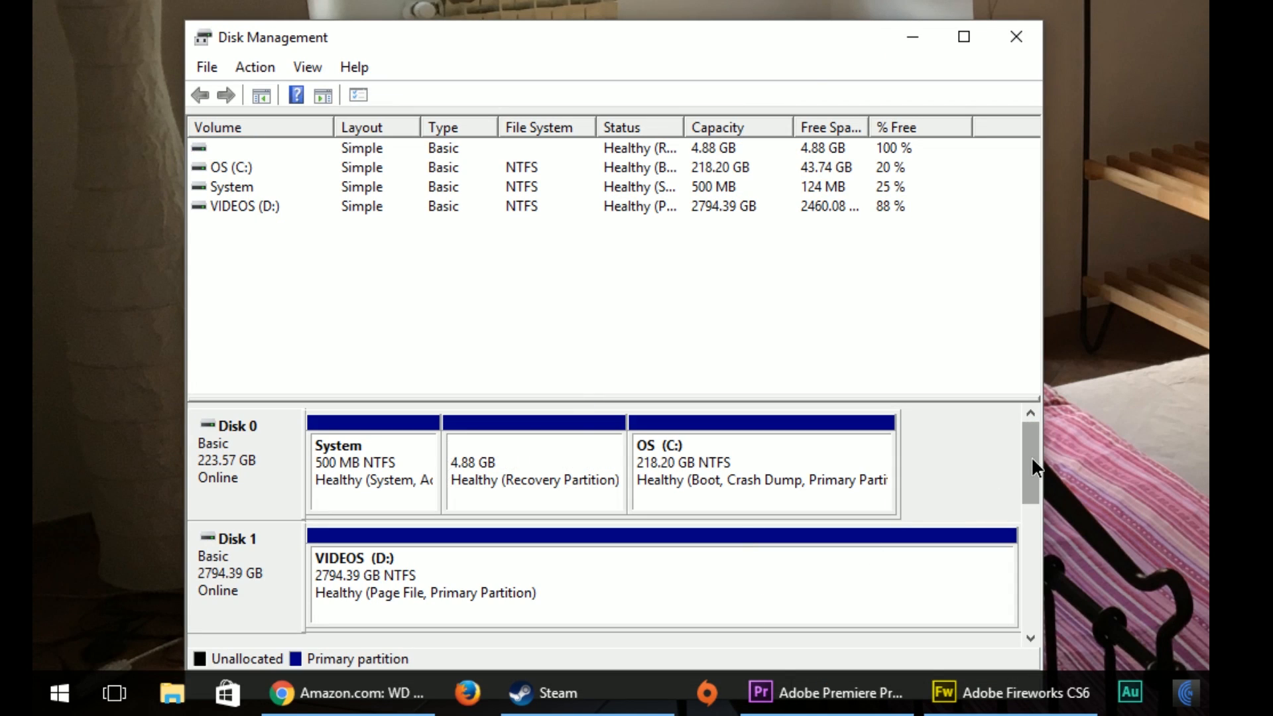
scroll("down", 3)
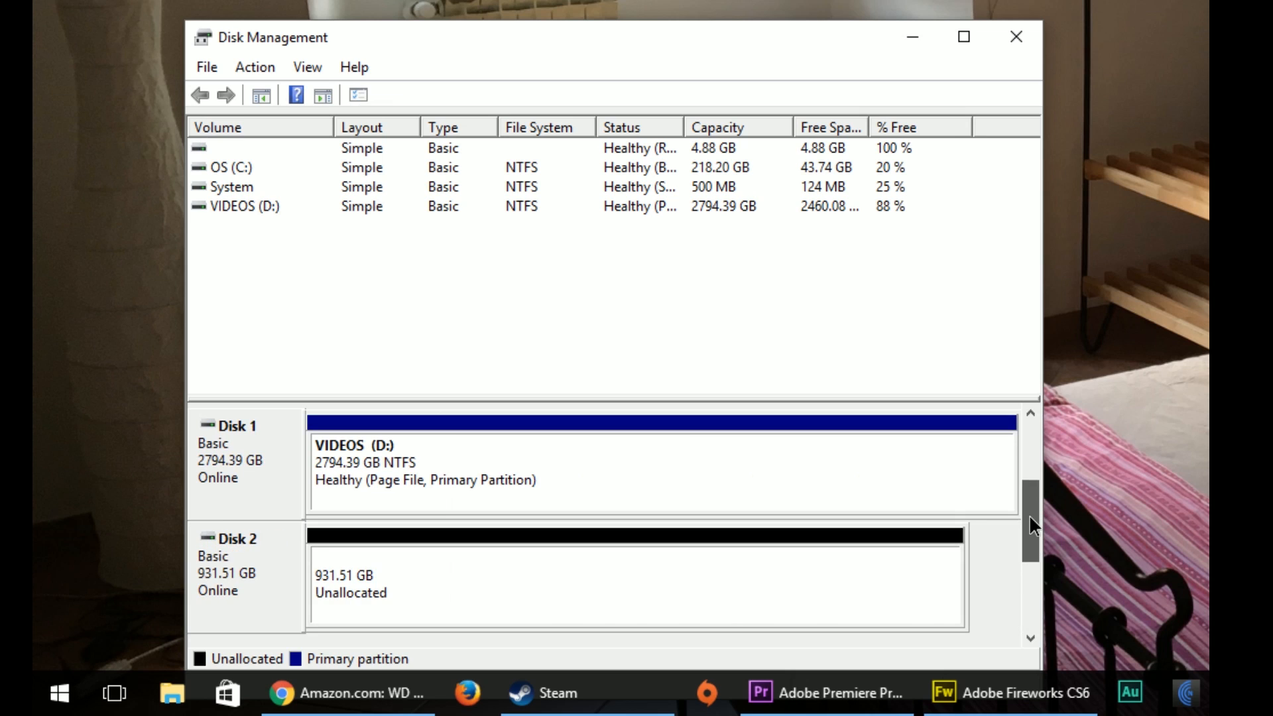
left_click(569, 584)
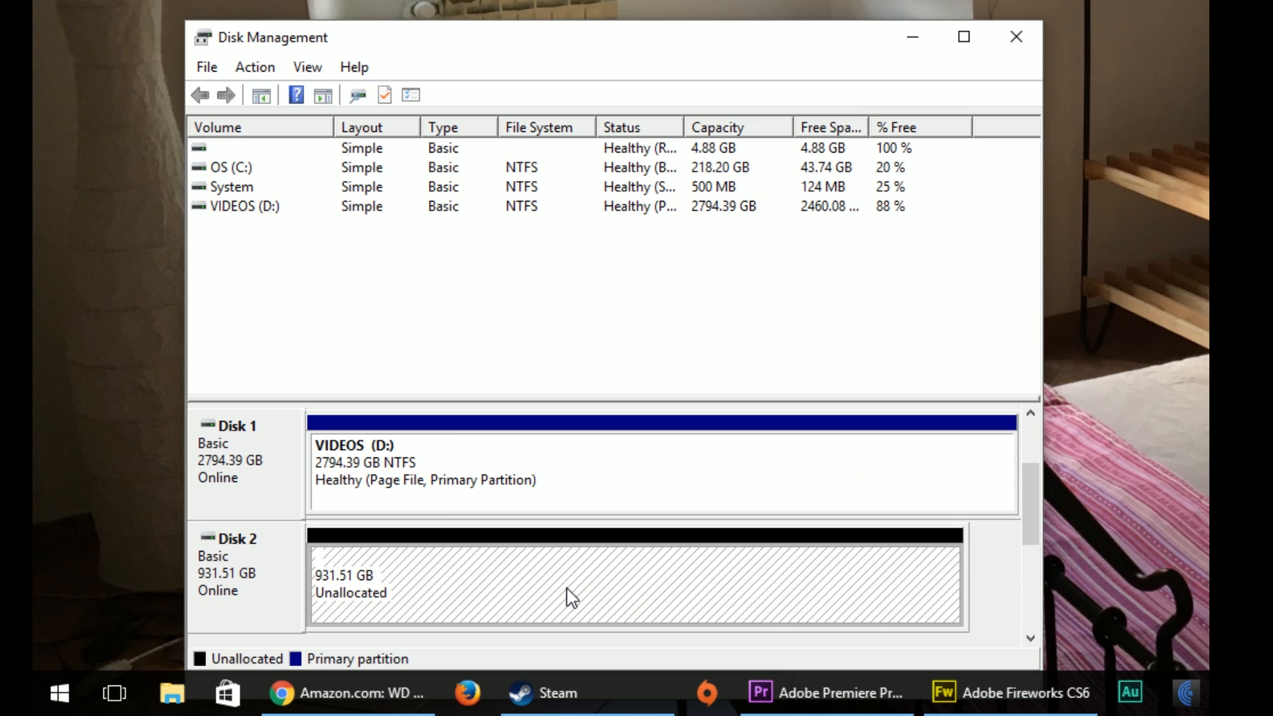
Start a New Simple Volume on Disk 2's unallocated space at maximum size
right_click(569, 593)
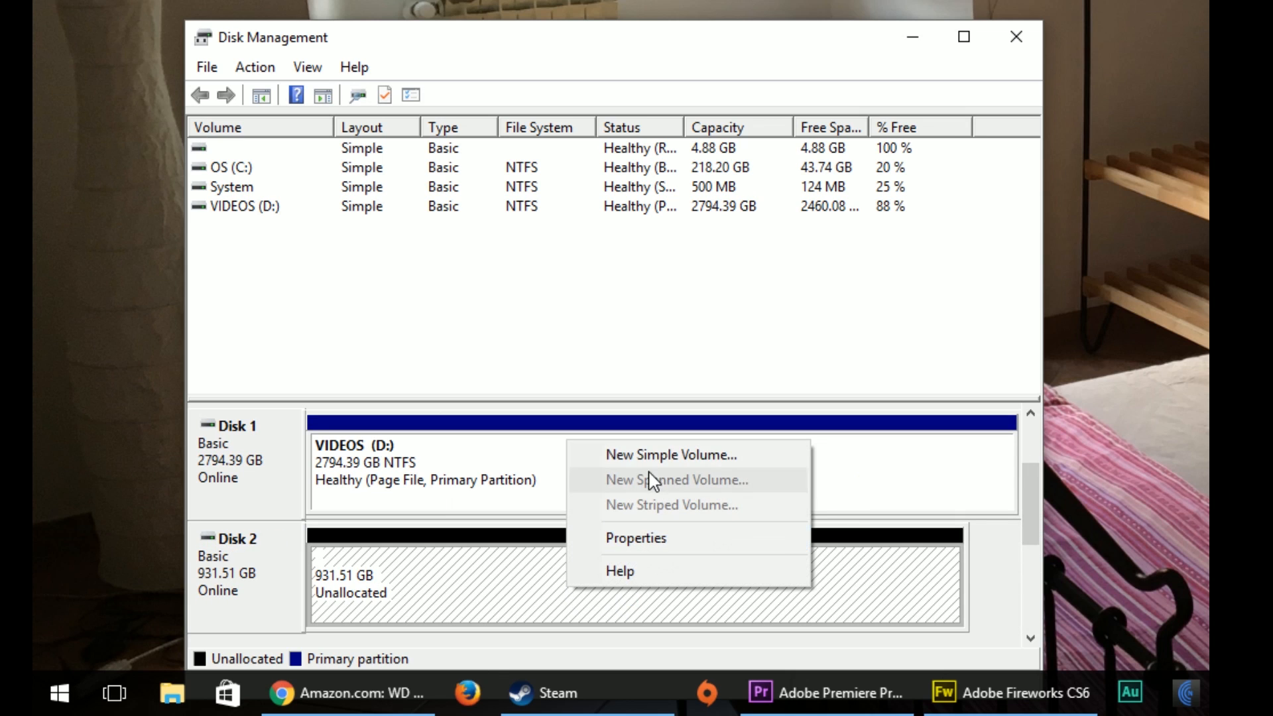
left_click(671, 455)
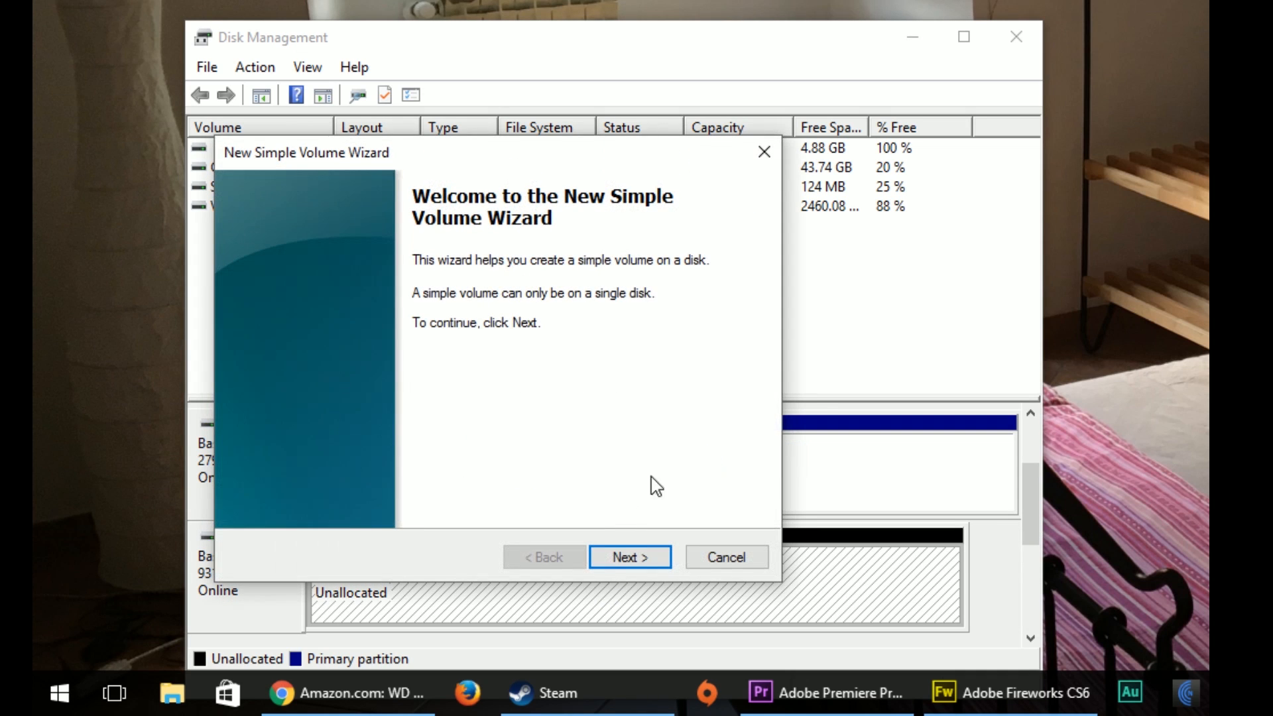
left_click(630, 557)
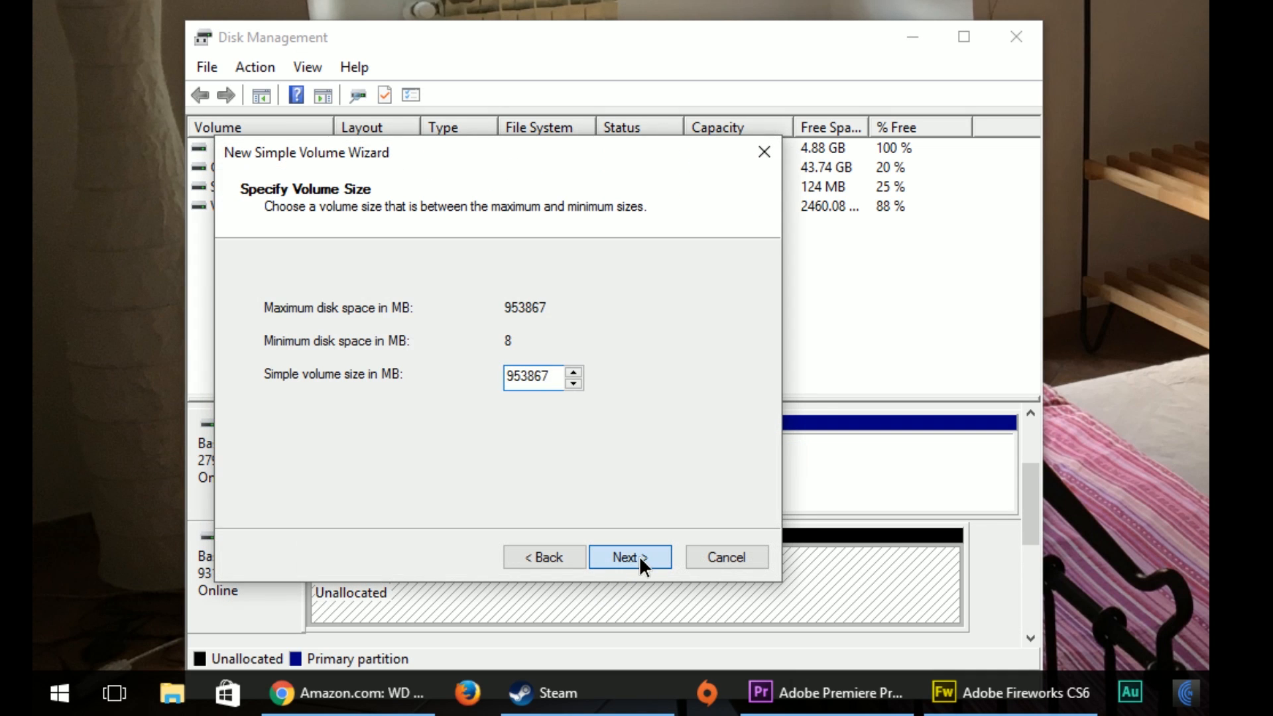
left_click(630, 557)
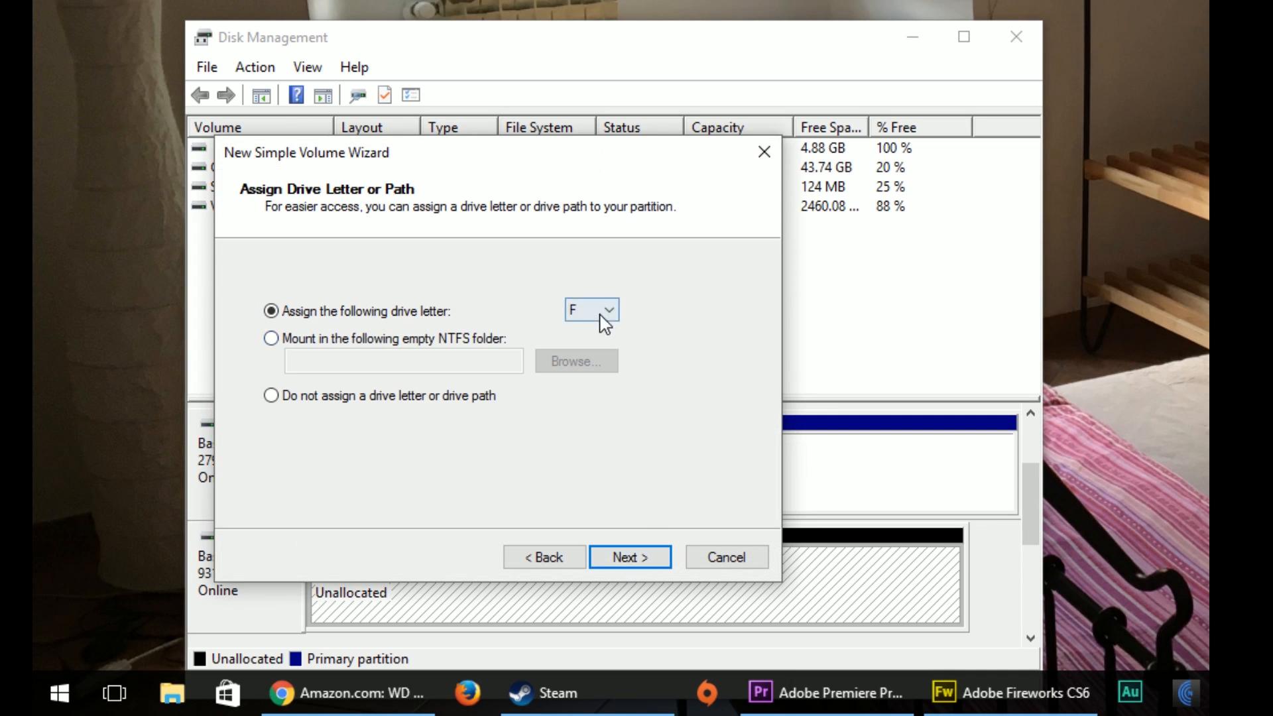
Assign drive letter Z and enter the volume label SSD for the NTFS quick format
left_click(606, 309)
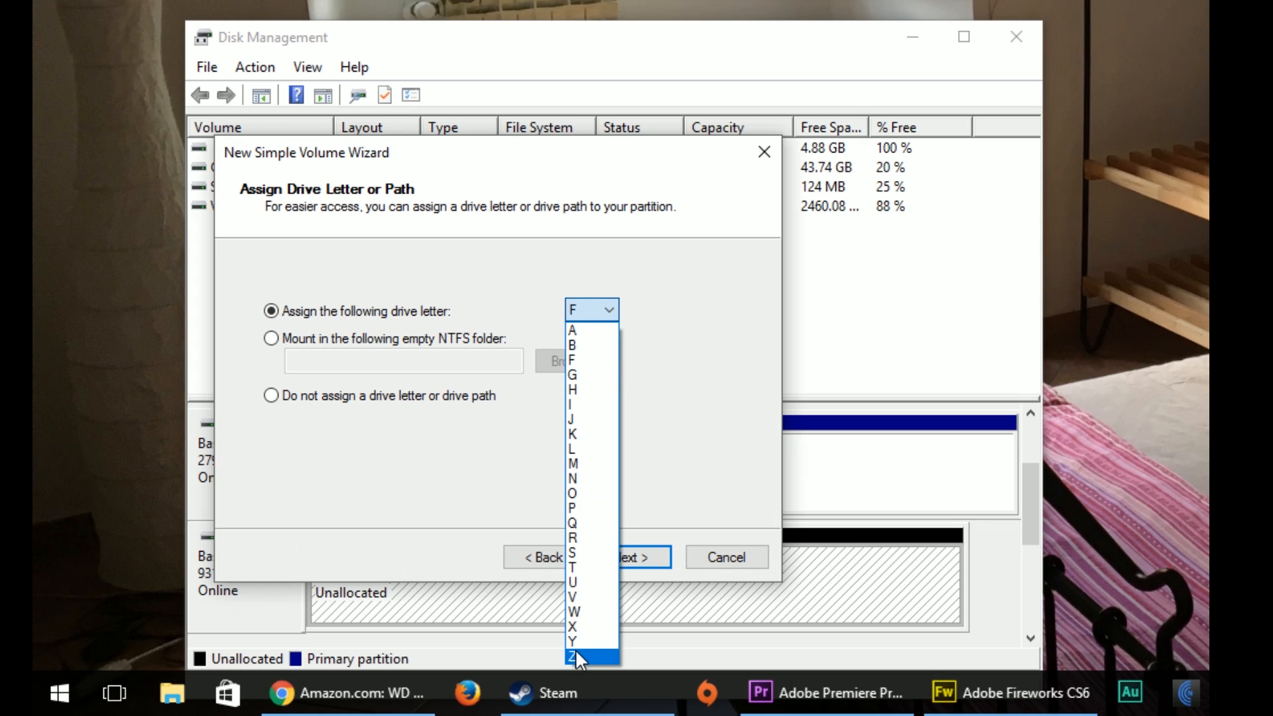
left_click(571, 655)
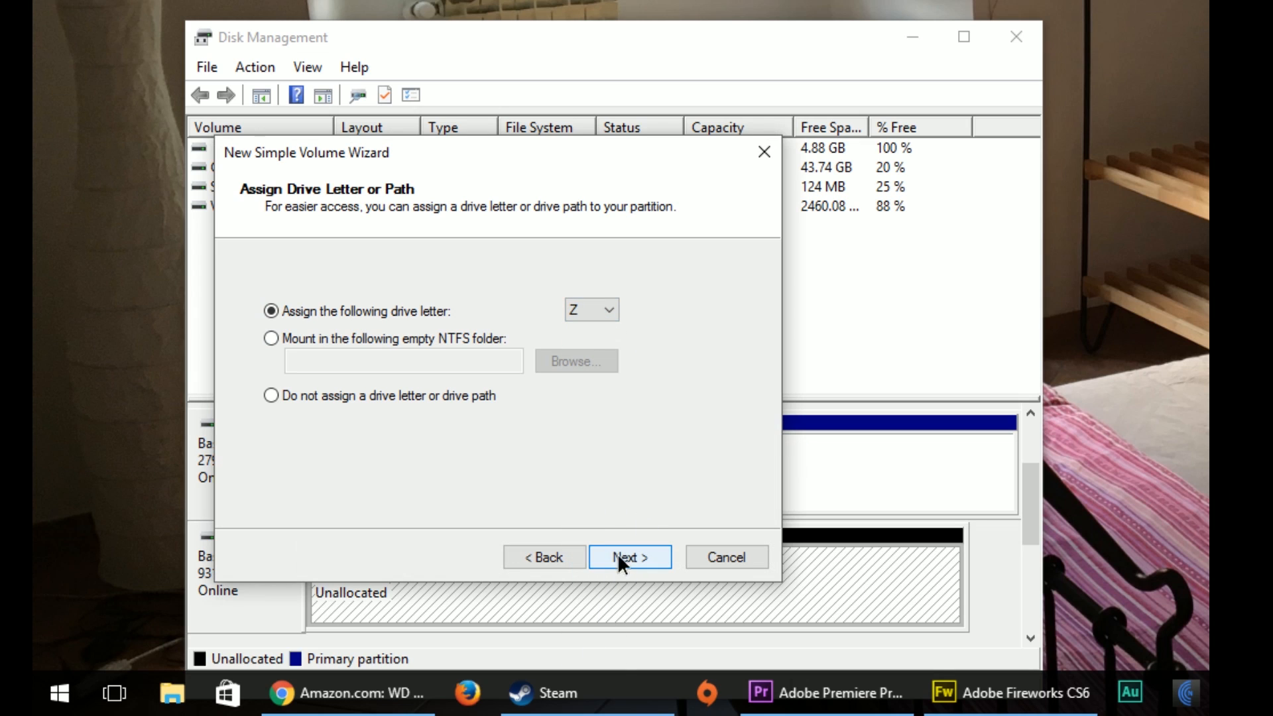
left_click(628, 557)
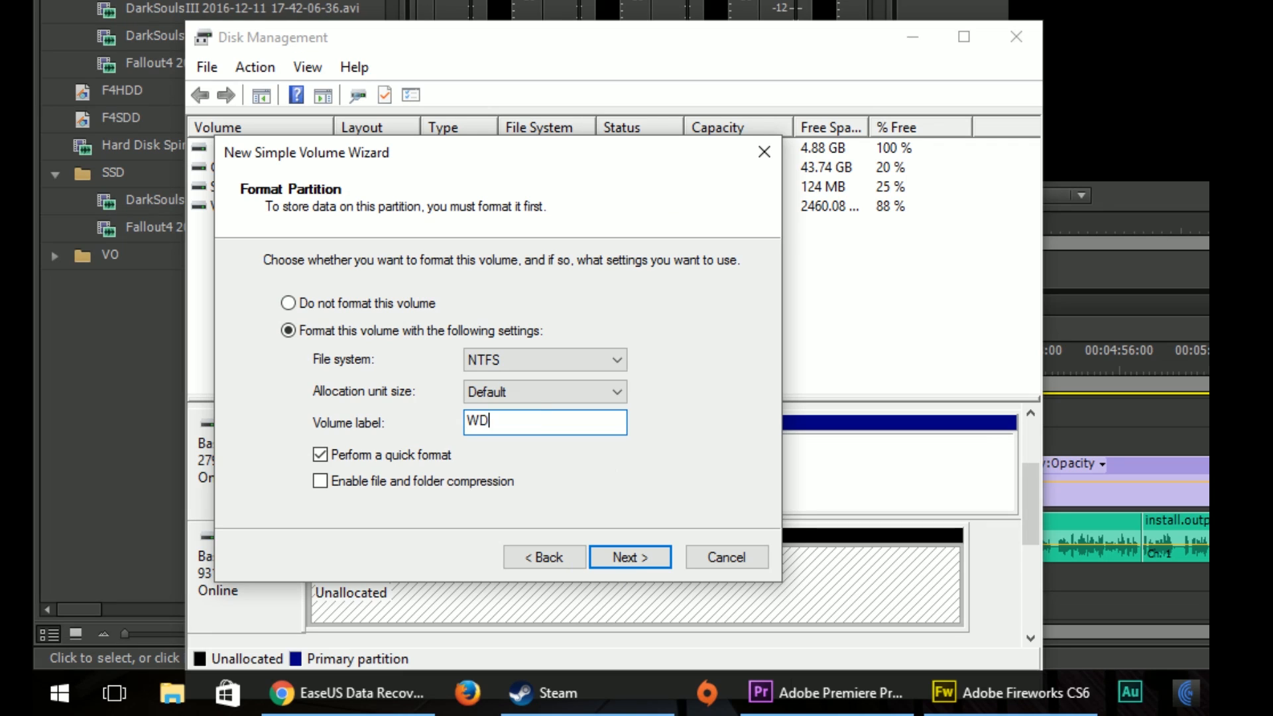
type("SSD")
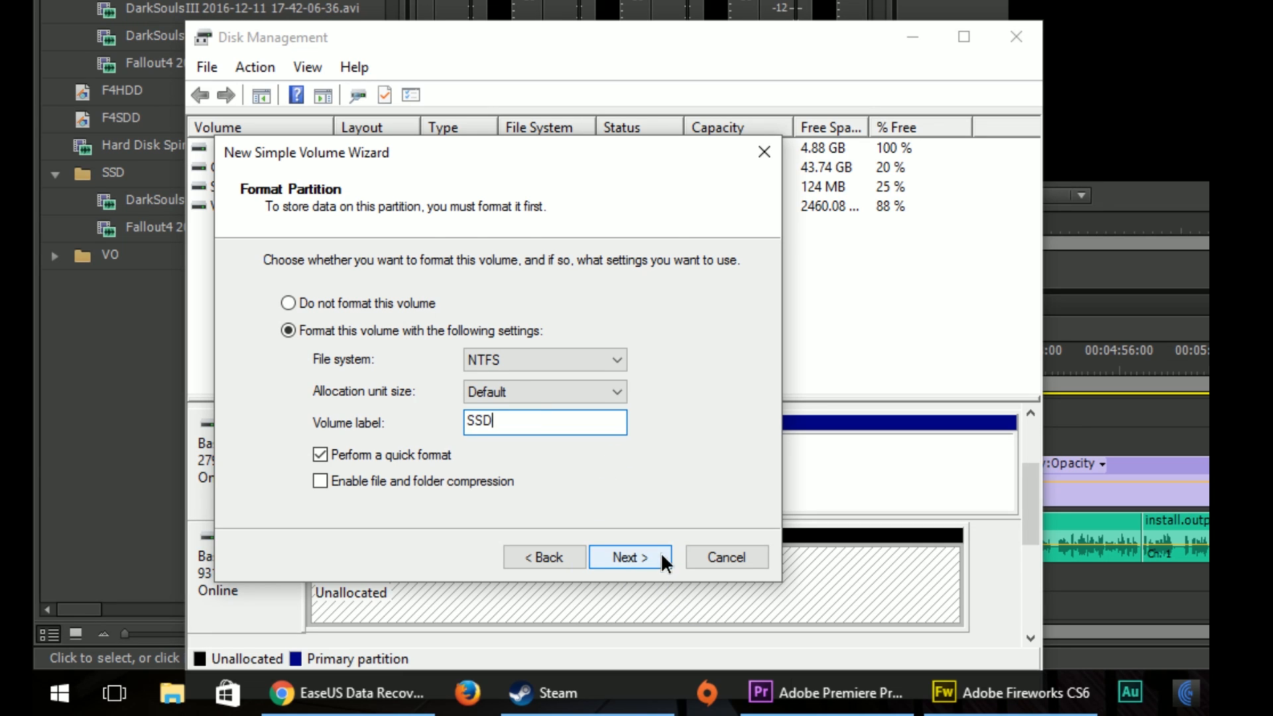
Complete formatting and select the new healthy 931.51 GB NTFS volume SSD (Z:)
left_click(629, 558)
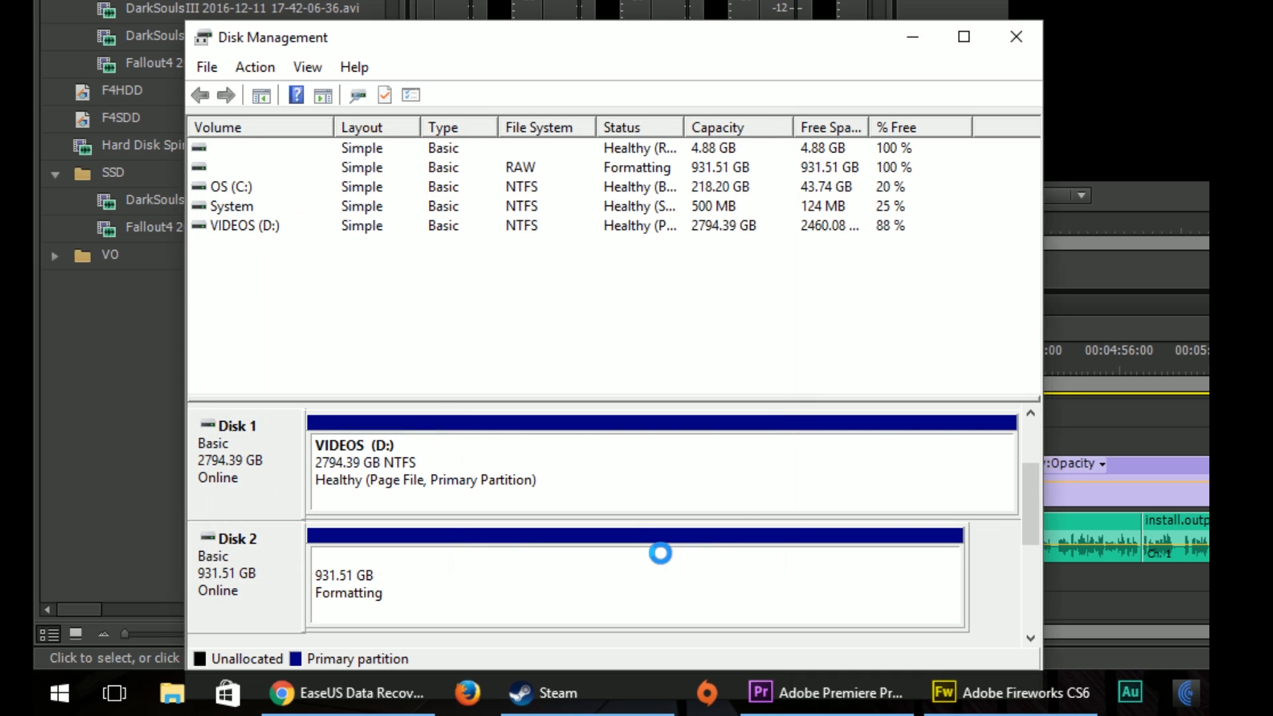
mouse_move(319, 202)
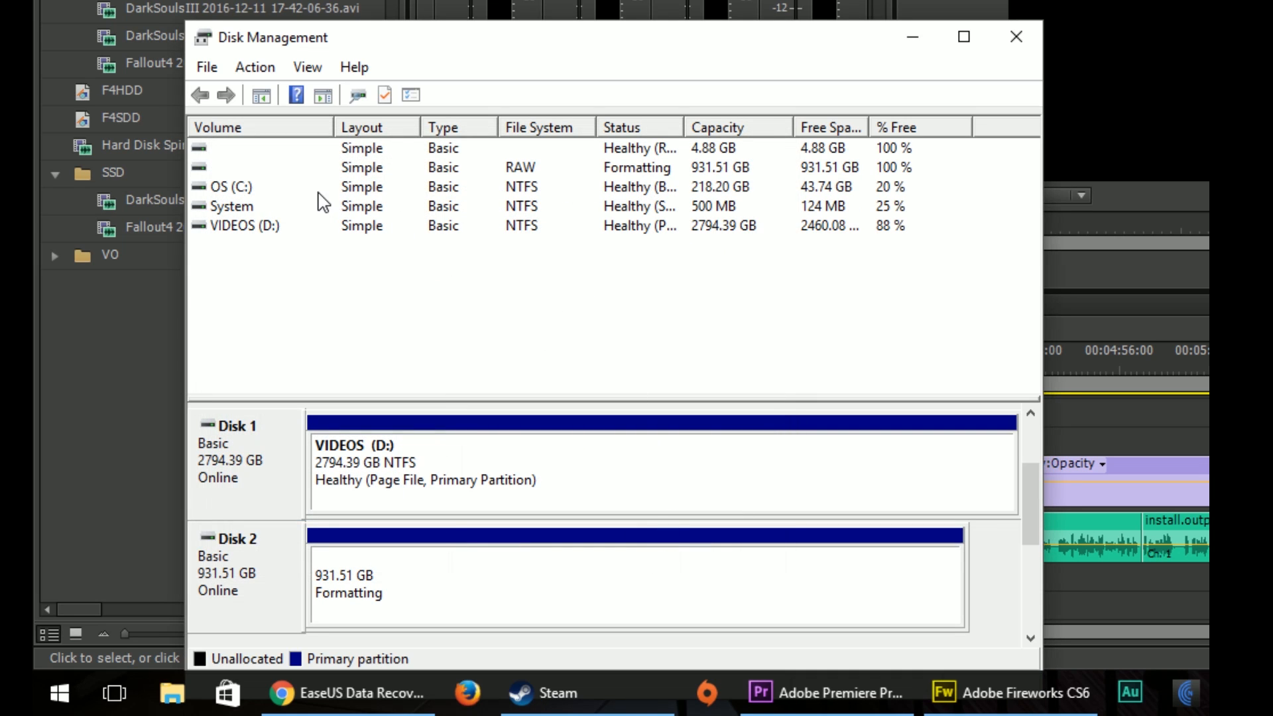
mouse_move(253, 219)
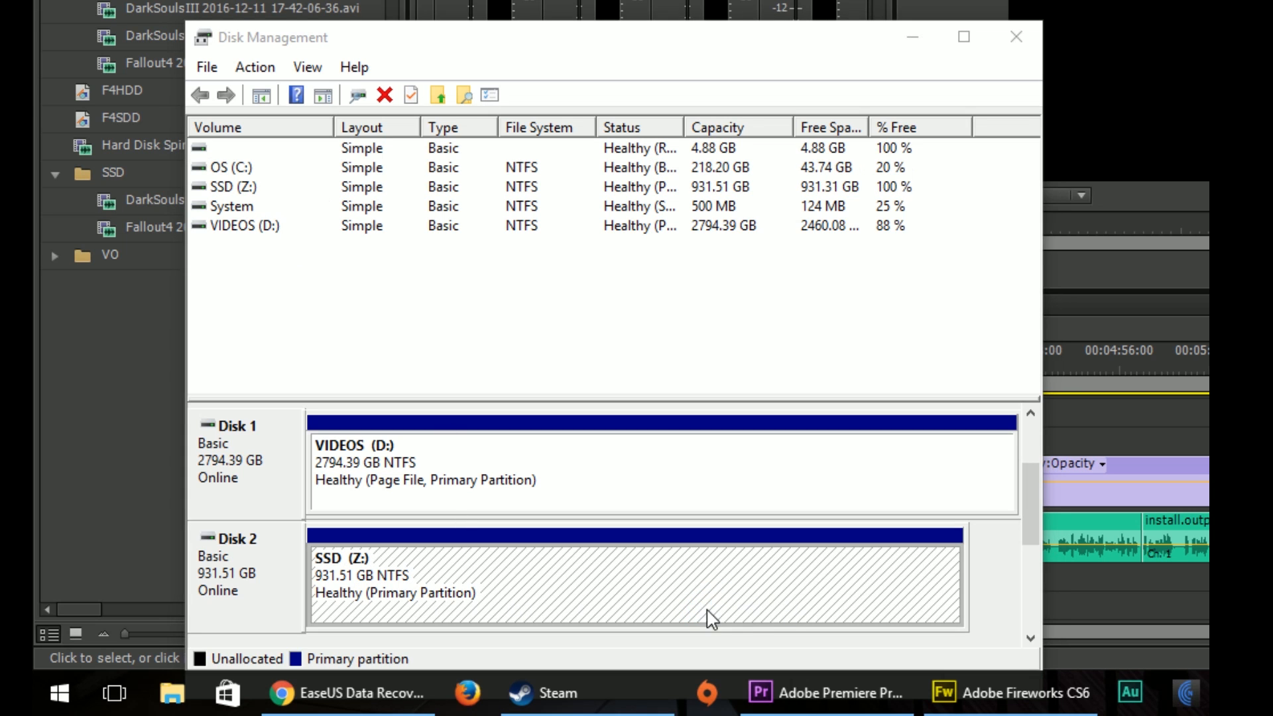
mouse_move(476, 608)
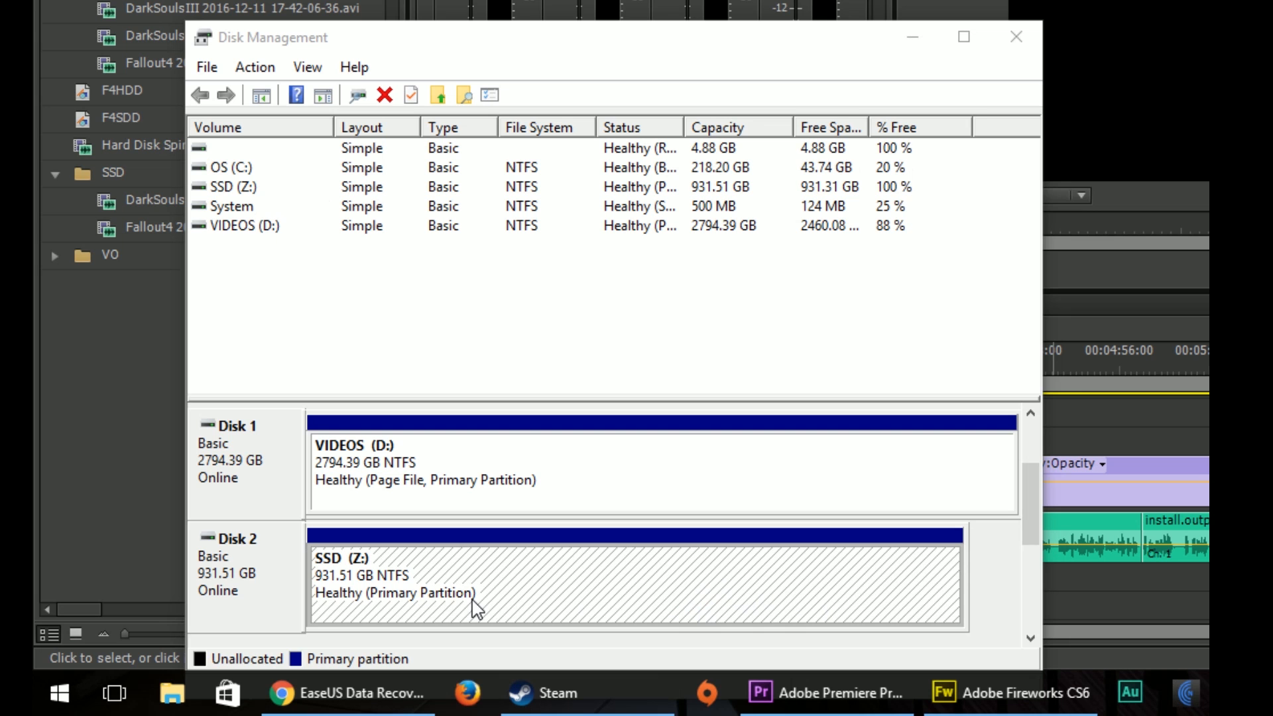
left_click(234, 187)
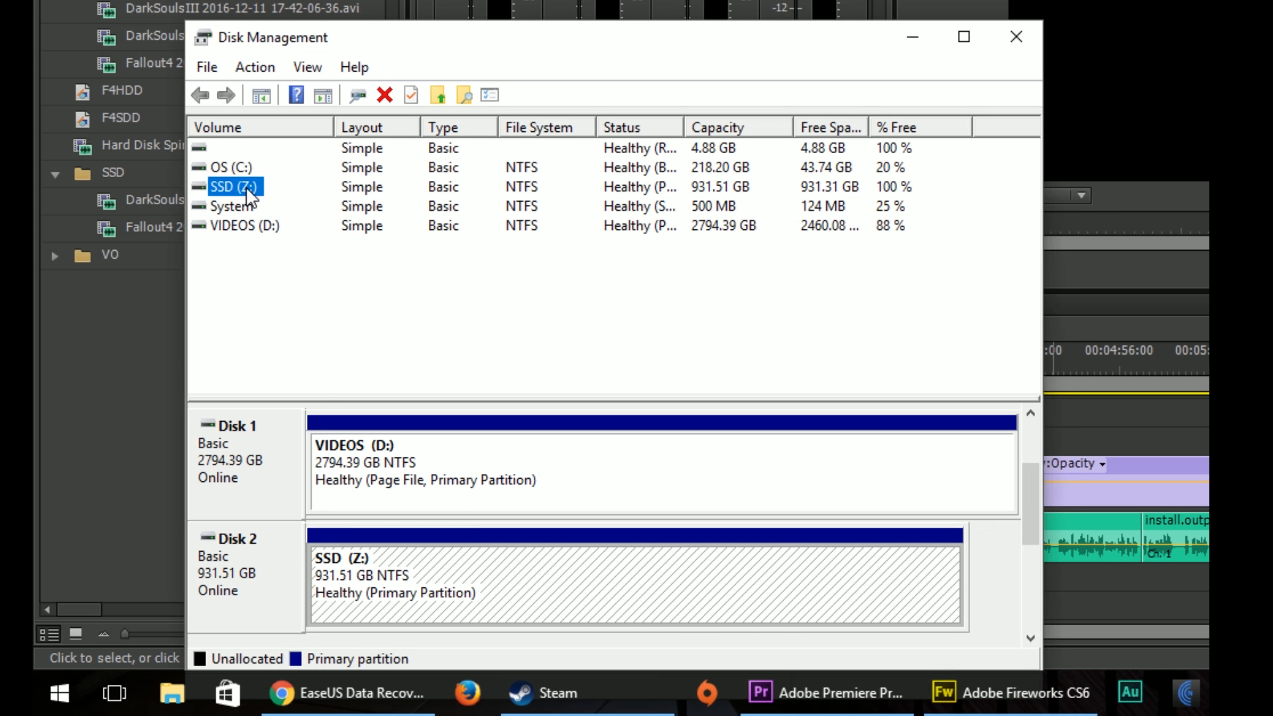